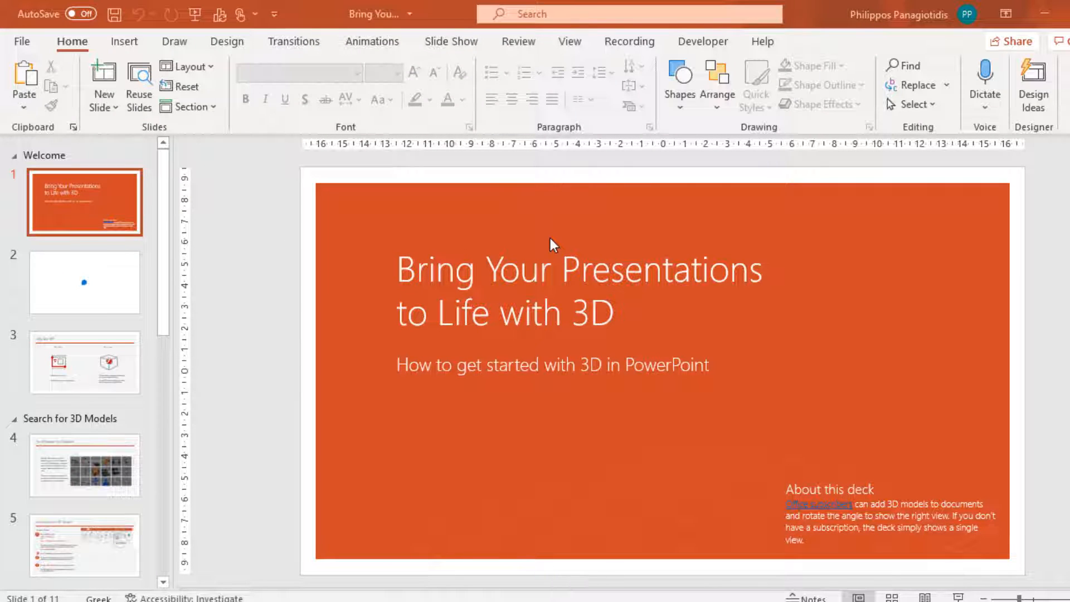
{"action": "mouse_move", "coordinate": [516, 232]}
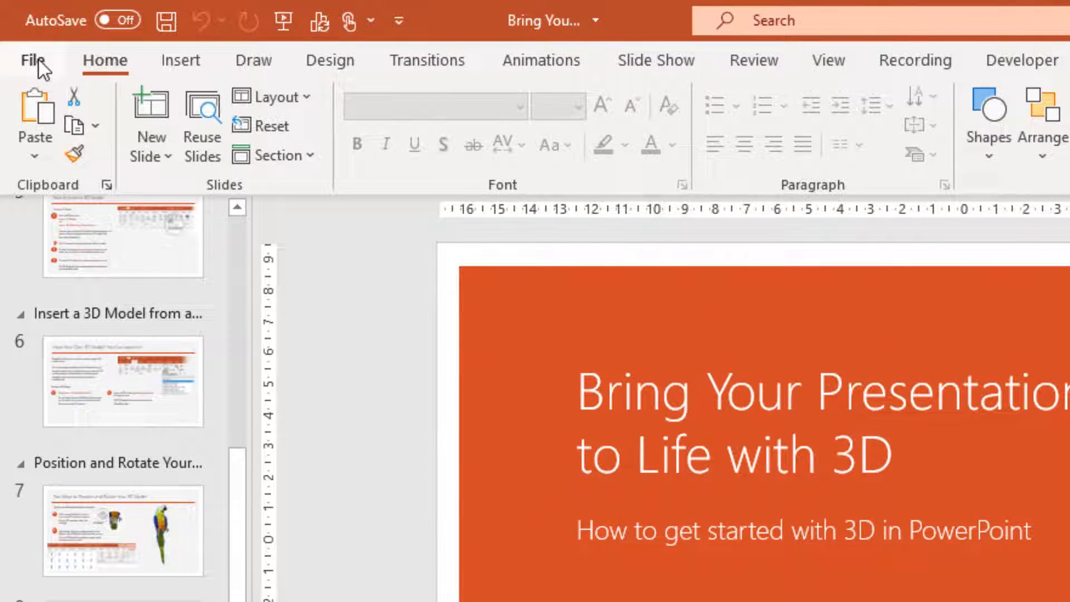
Switch to the Backstage view with the file and save options.
{"action": "left_click", "coordinate": [30, 60]}
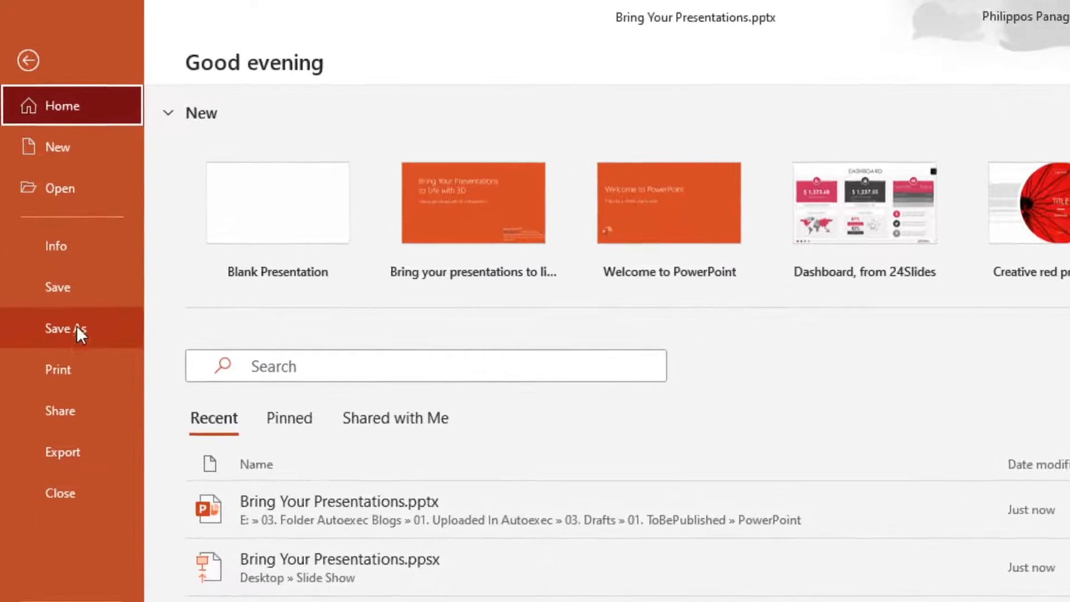
Start Save As and choose This PC as the save location.
{"action": "left_click", "coordinate": [65, 328]}
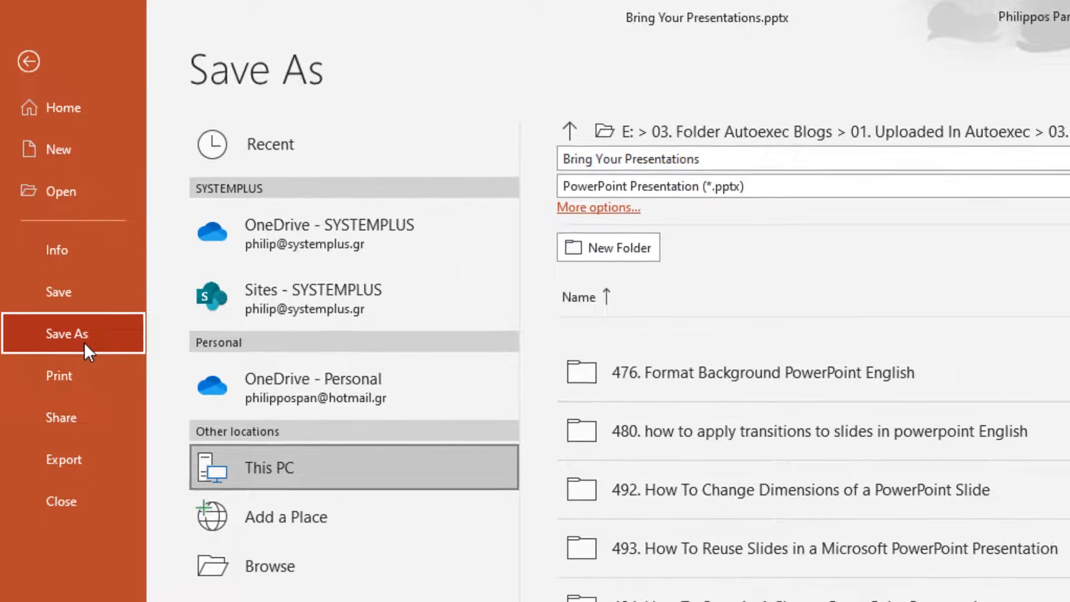
{"action": "mouse_move", "coordinate": [268, 100]}
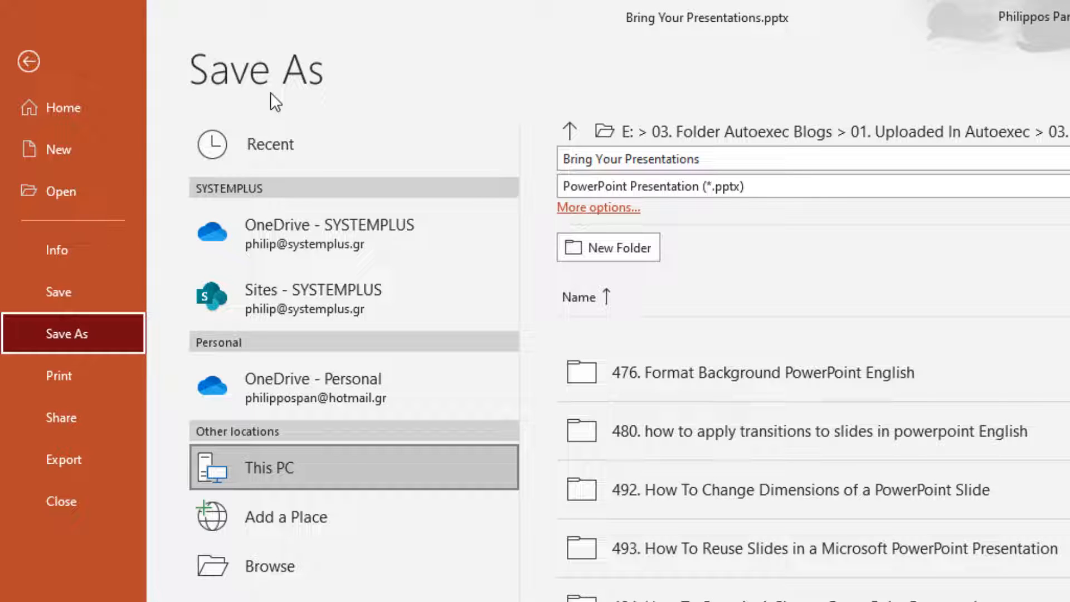
{"action": "mouse_move", "coordinate": [278, 481]}
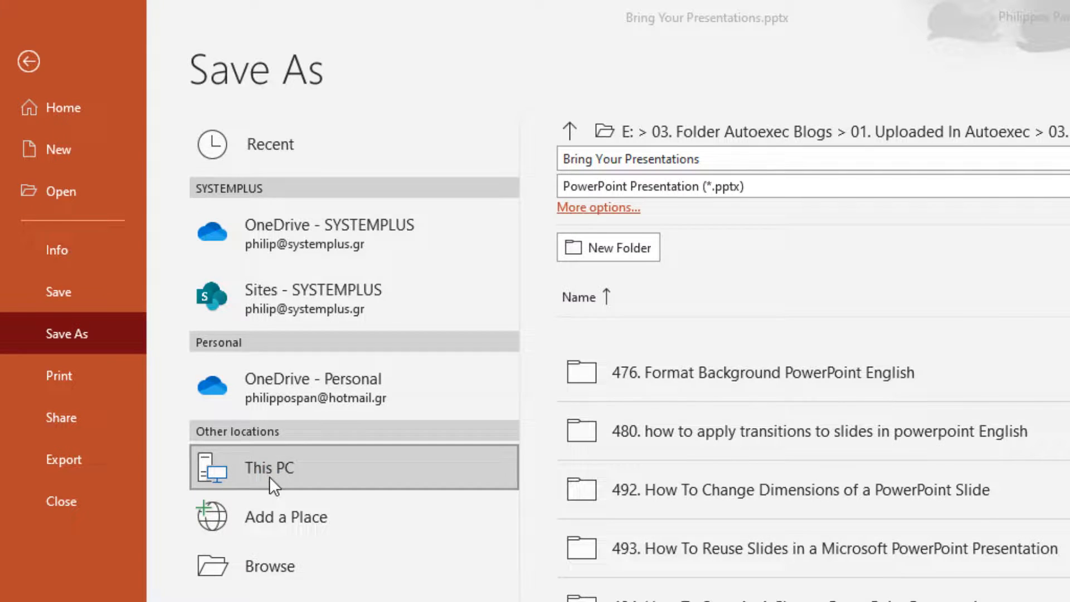
{"action": "left_click", "coordinate": [268, 467]}
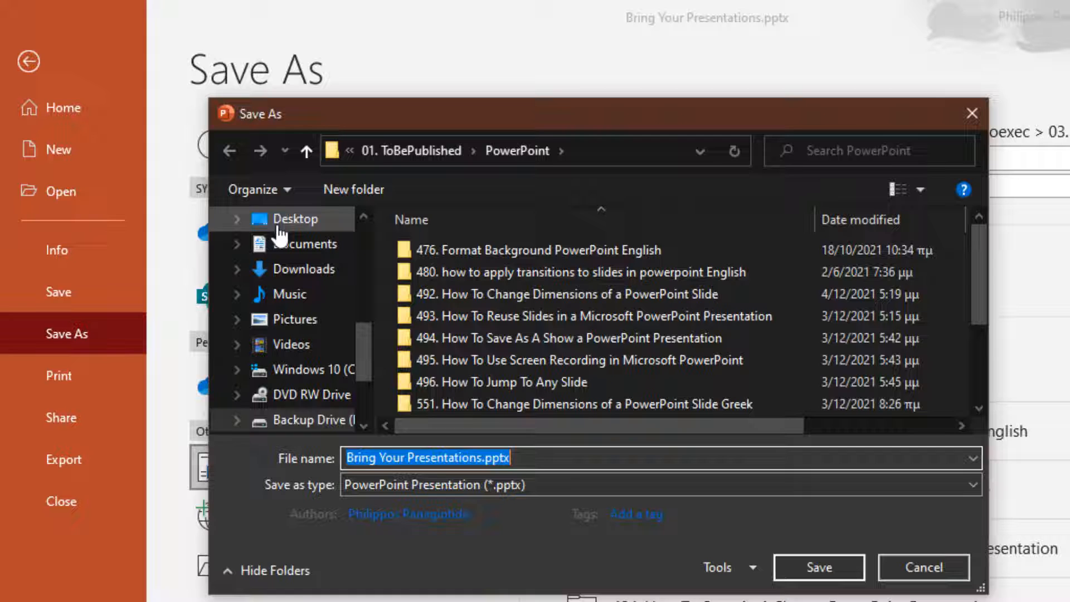
Point the Save As dialog at the Slide Show folder on the Desktop.
{"action": "left_click", "coordinate": [295, 218]}
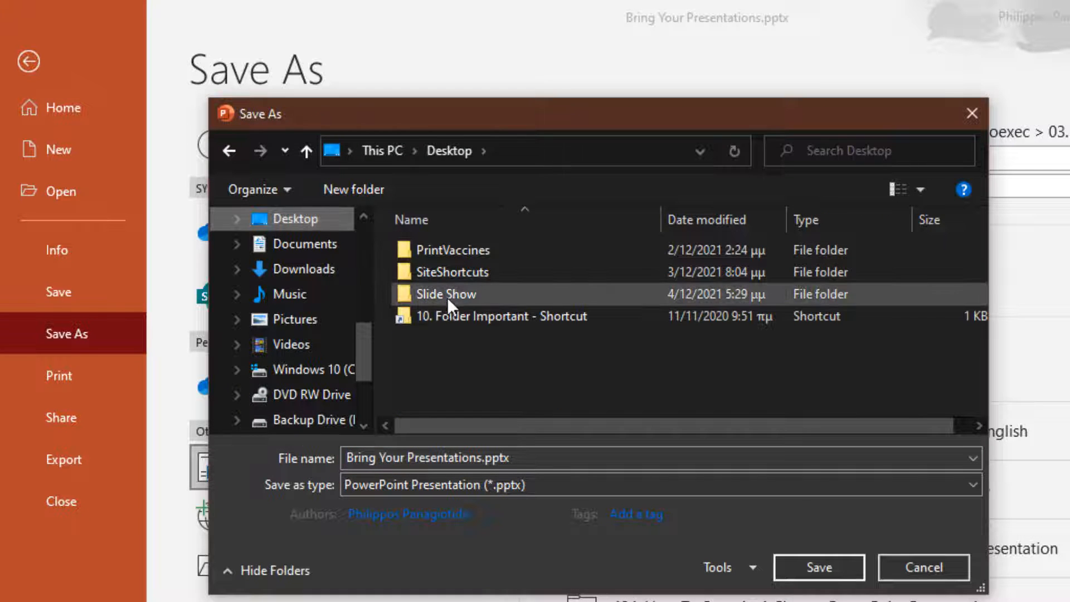
{"action": "double_click", "coordinate": [445, 293]}
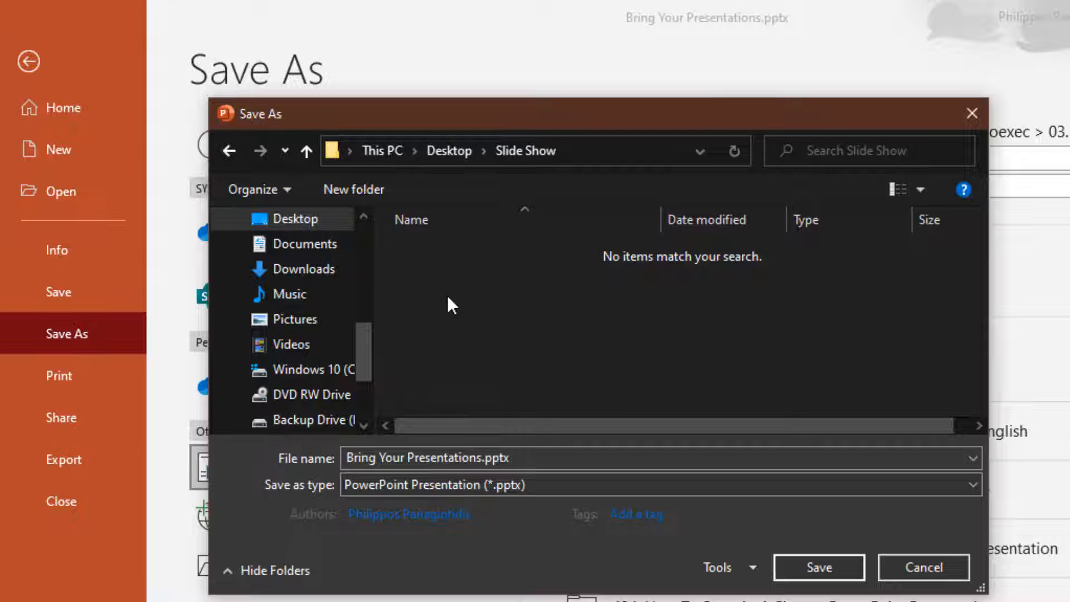
{"action": "mouse_move", "coordinate": [408, 478]}
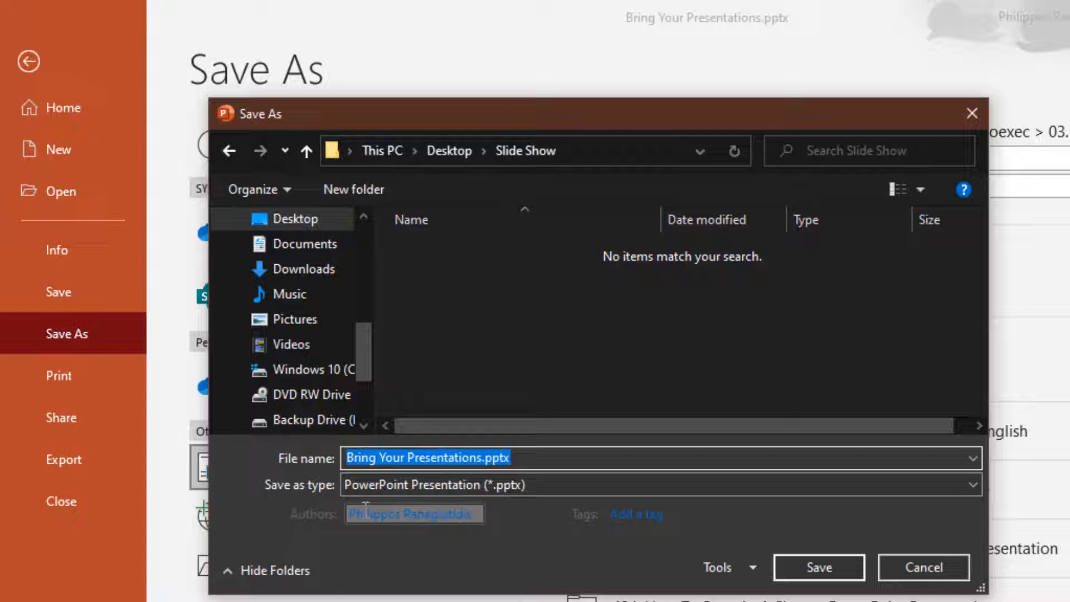
{"action": "mouse_move", "coordinate": [501, 485]}
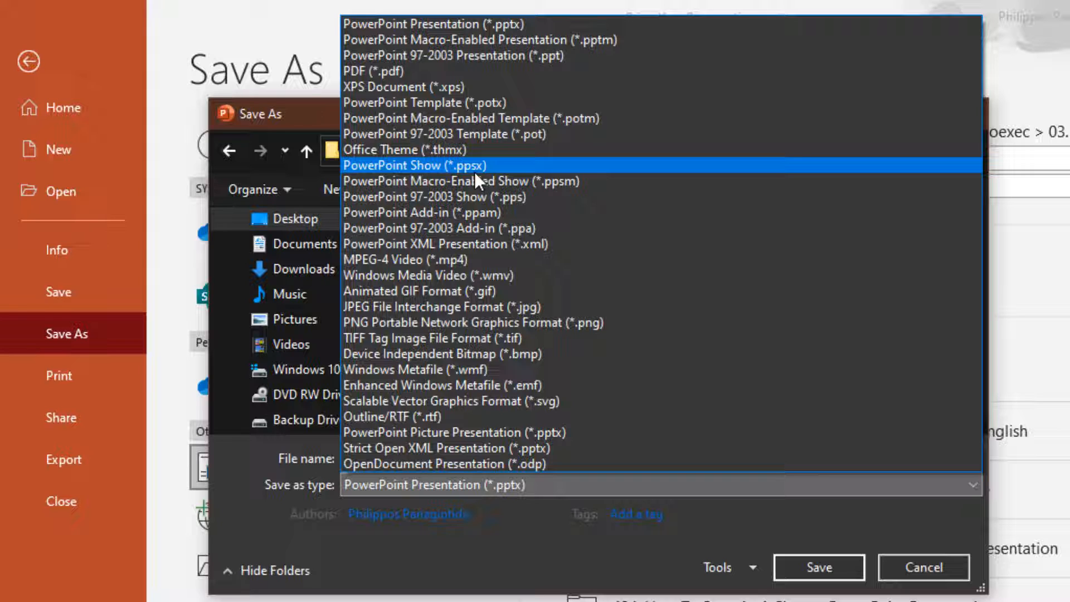
Save the deck as PowerPoint Show (*.ppsx) named Bring Your Presentations.ppsx in Slide Show.
{"action": "left_click", "coordinate": [414, 165]}
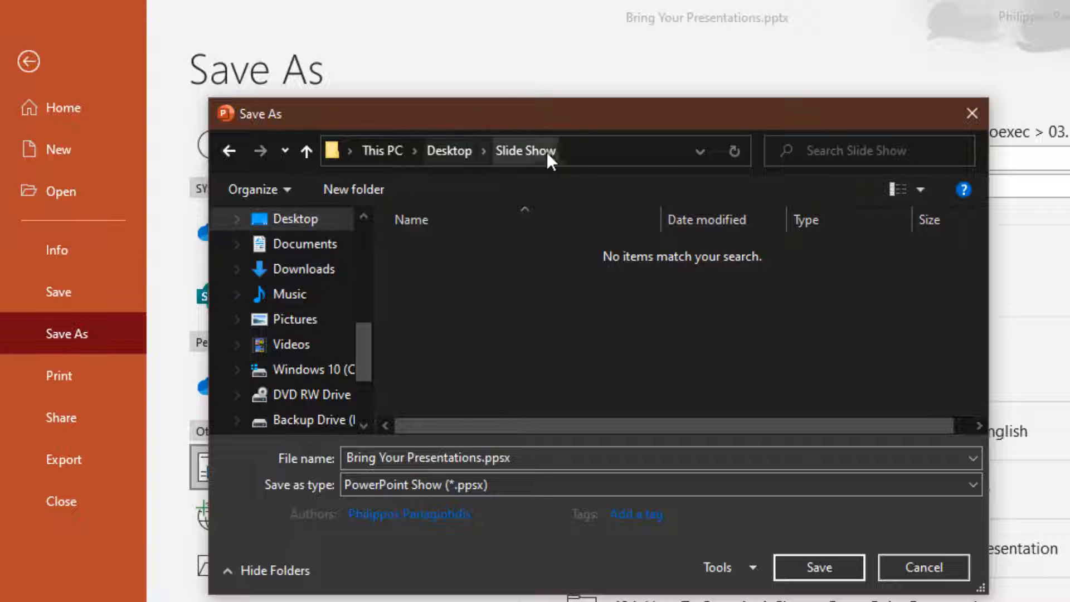
{"action": "mouse_move", "coordinate": [449, 150]}
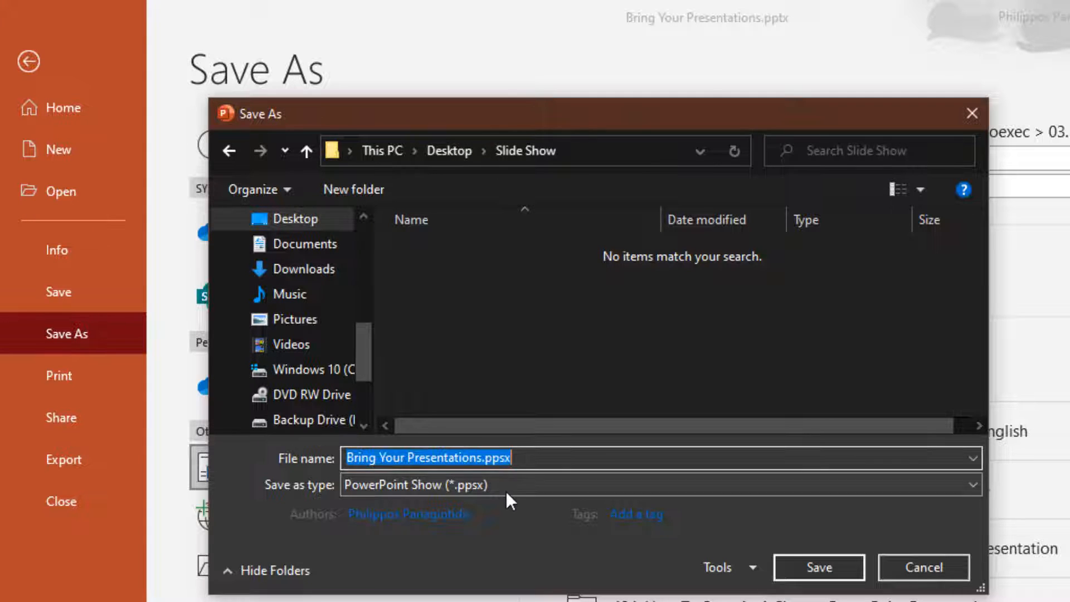
{"action": "left_click", "coordinate": [976, 484]}
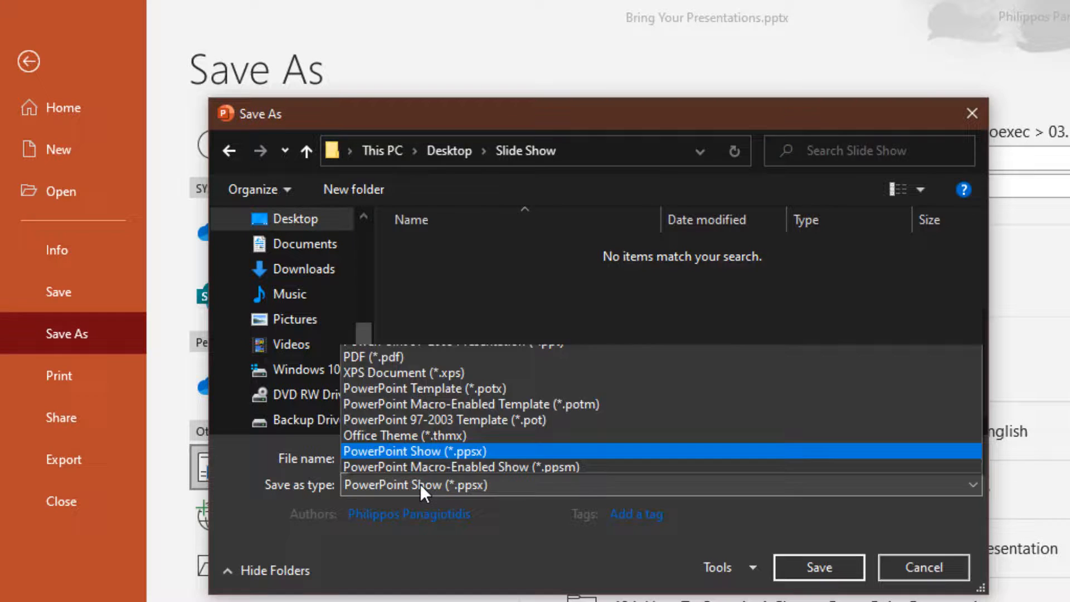
{"action": "left_click", "coordinate": [413, 450]}
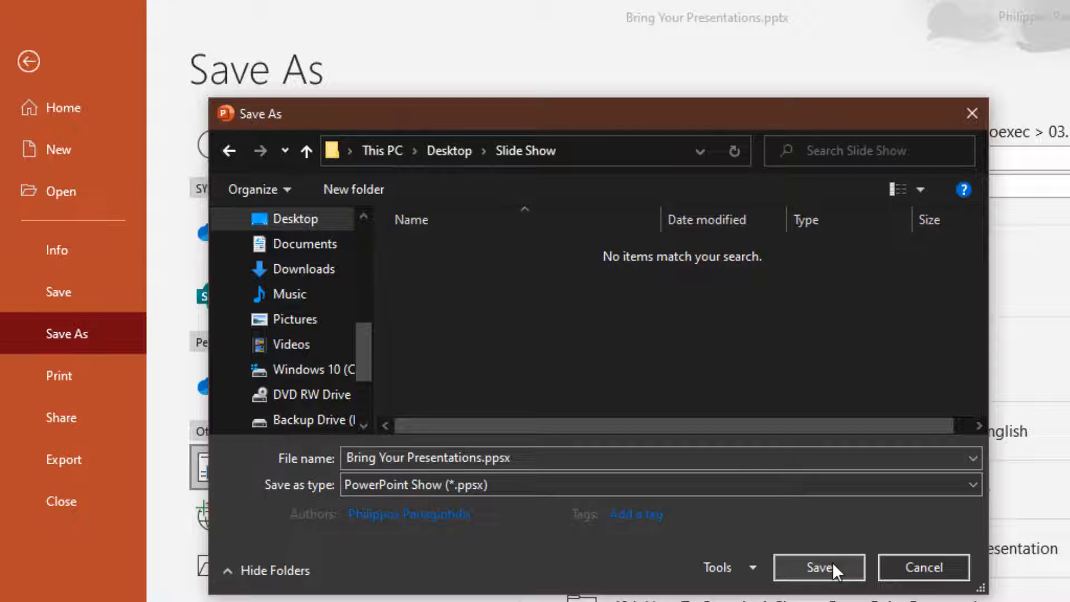
{"action": "left_click", "coordinate": [818, 567]}
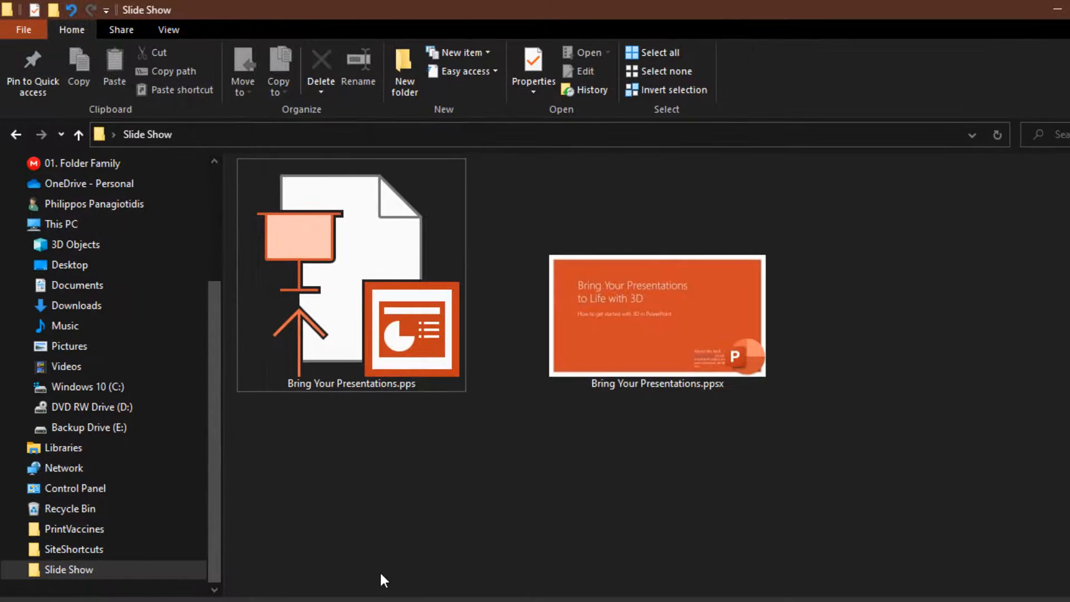
{"action": "mouse_move", "coordinate": [487, 490]}
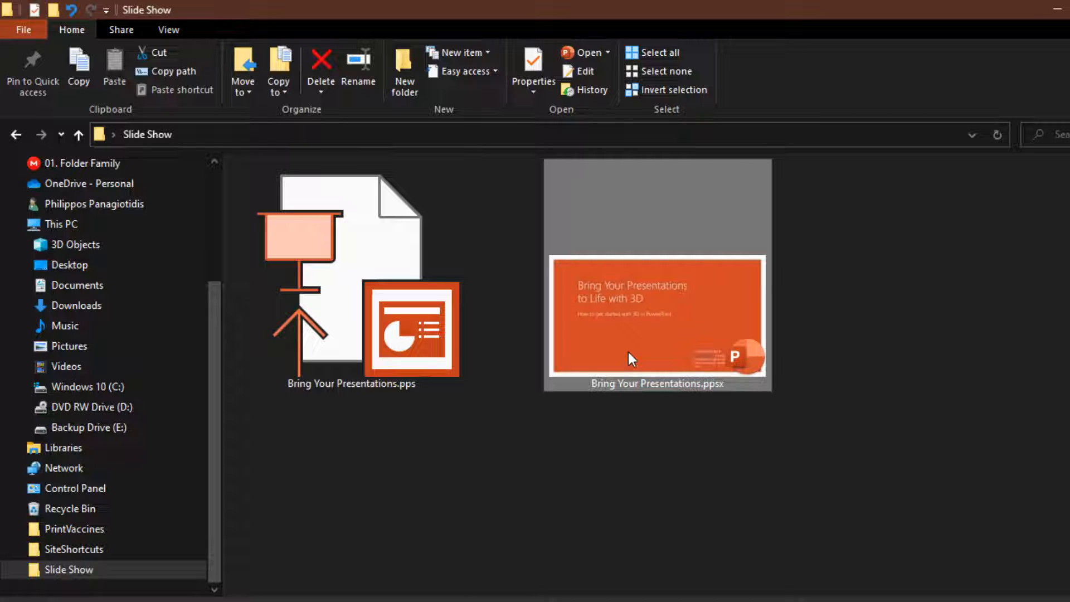
Launch Bring Your Presentations.ppsx from the Slide Show folder in File Explorer.
{"action": "double_click", "coordinate": [657, 319]}
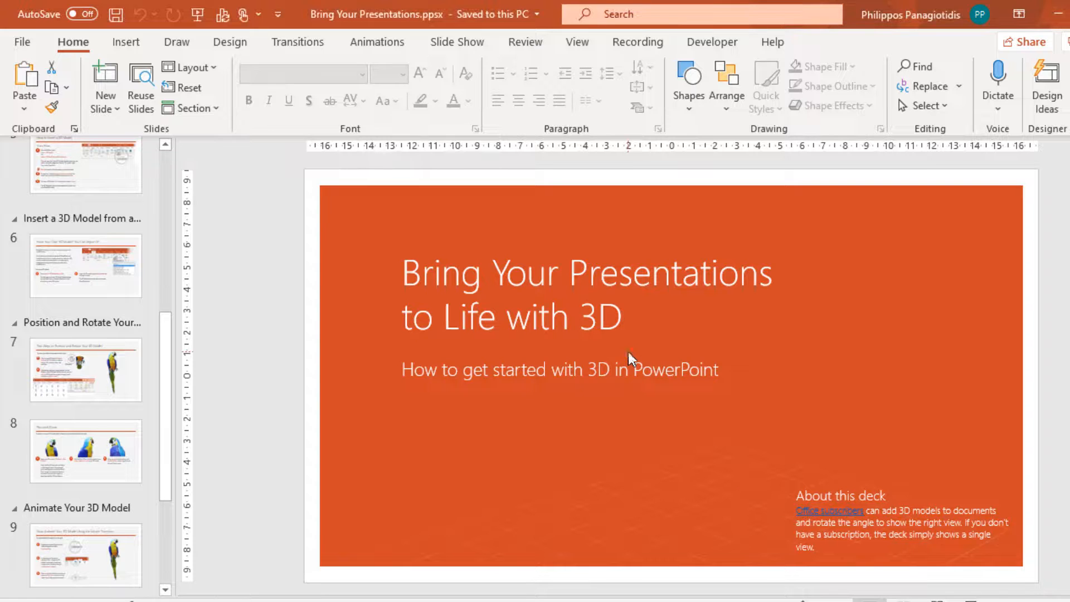